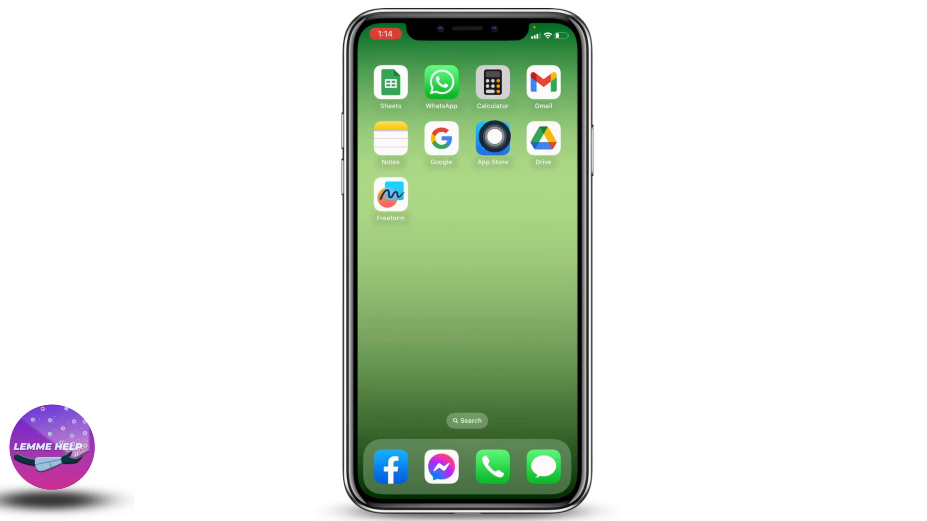
# Step: Launch the App Store from the Home Screen to its Today page
pyautogui.click(492, 138)
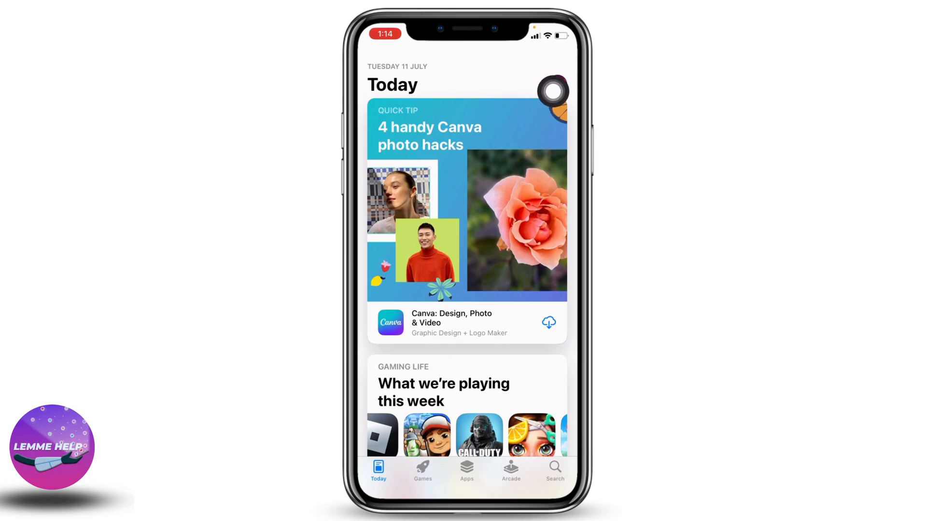
# Step: Go from the profile picture's Account Settings into the Country/Region page
pyautogui.click(556, 91)
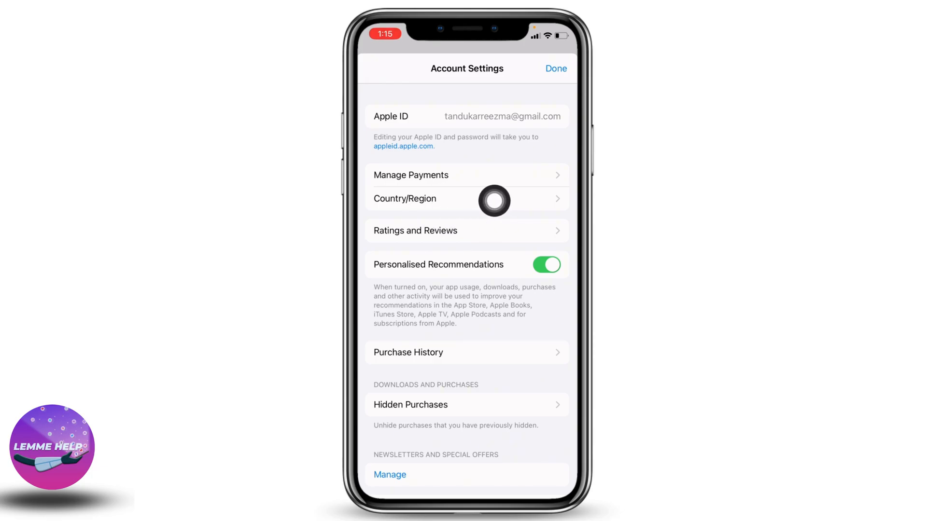
pyautogui.click(467, 198)
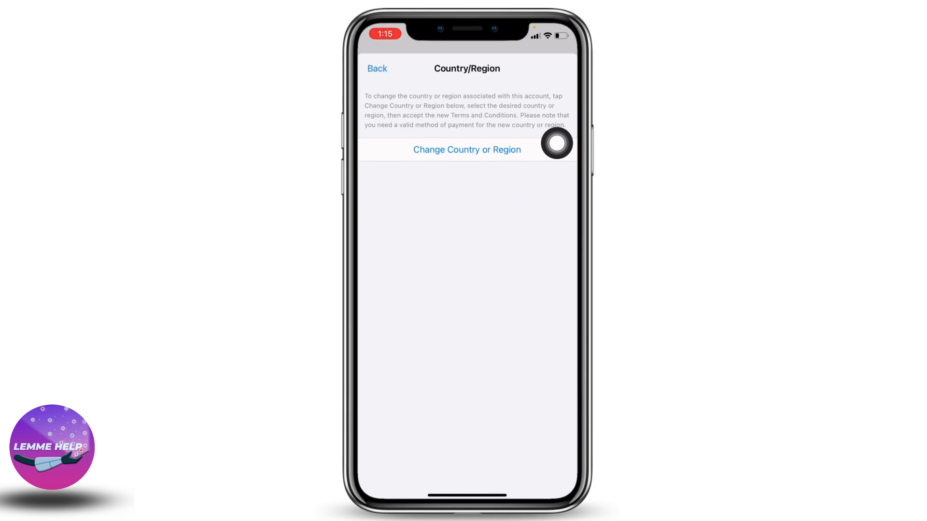
# Step: Switch the Apple ID region to Laos and agree to the App Store terms
pyautogui.click(467, 150)
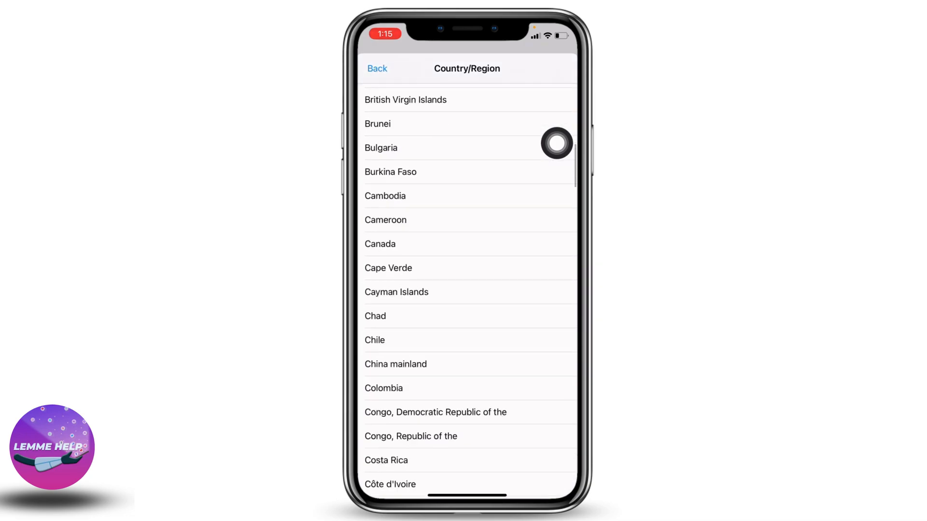
pyautogui.scroll(-3)
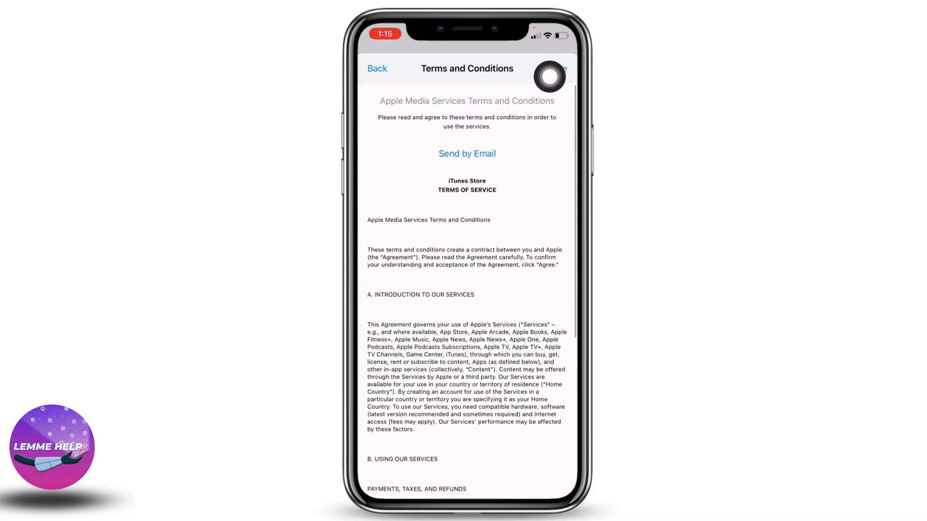
pyautogui.click(567, 68)
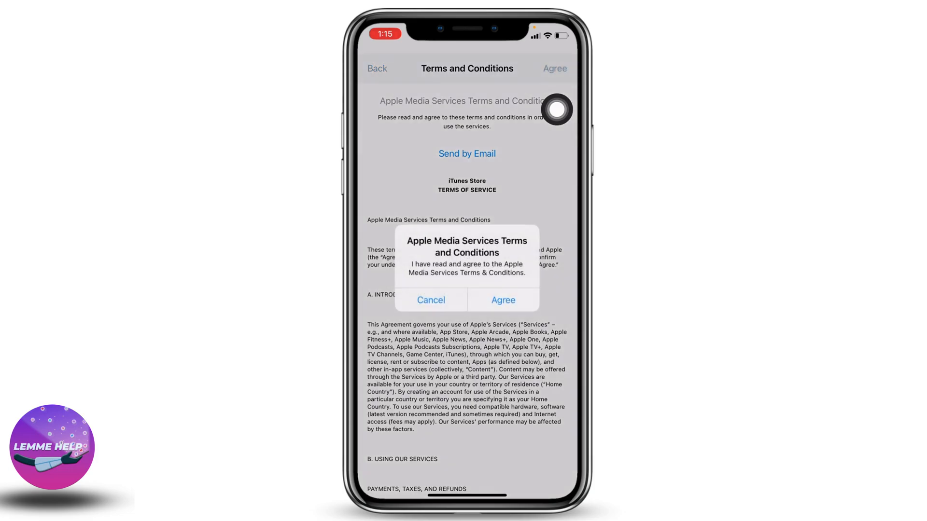
pyautogui.click(431, 300)
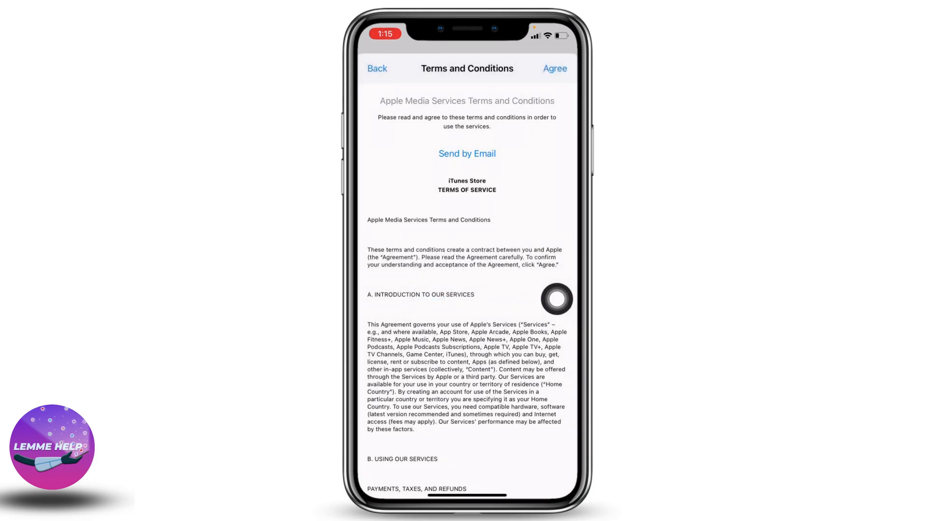
pyautogui.click(555, 68)
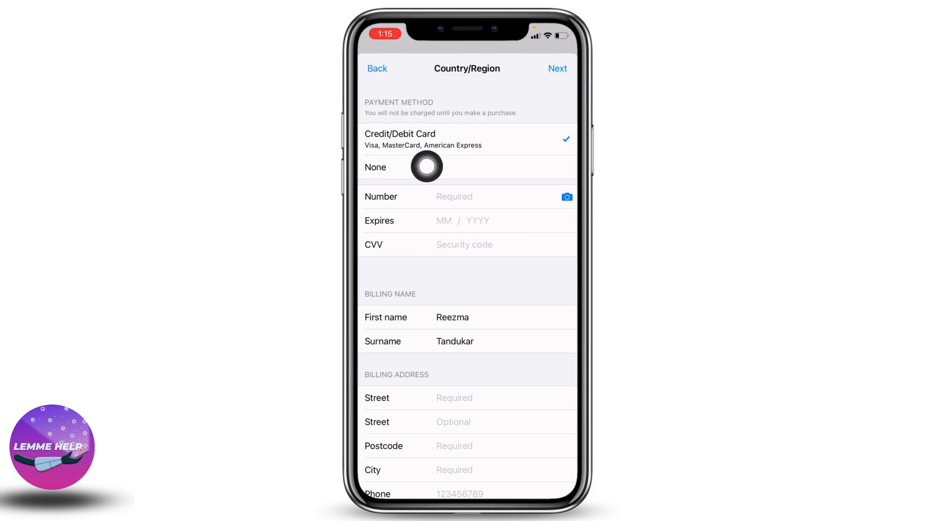
pyautogui.moveTo(493, 236)
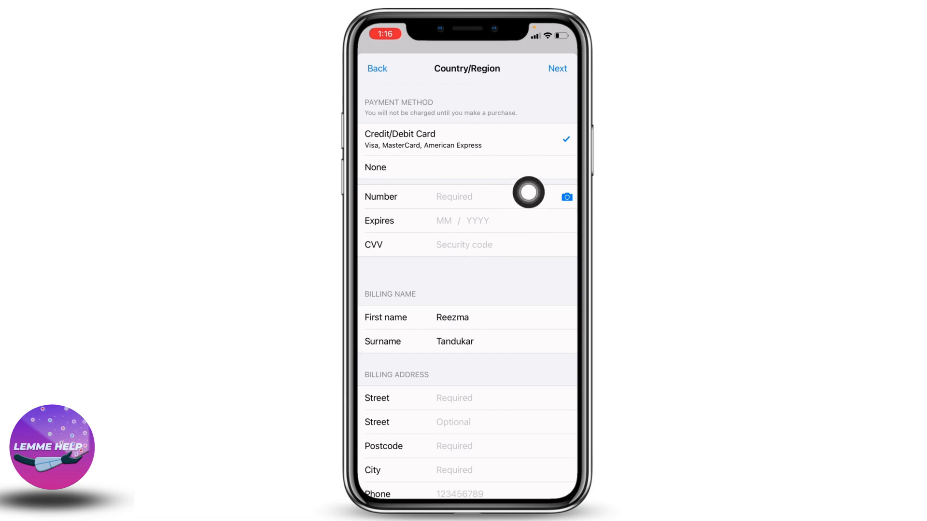
pyautogui.scroll(-3)
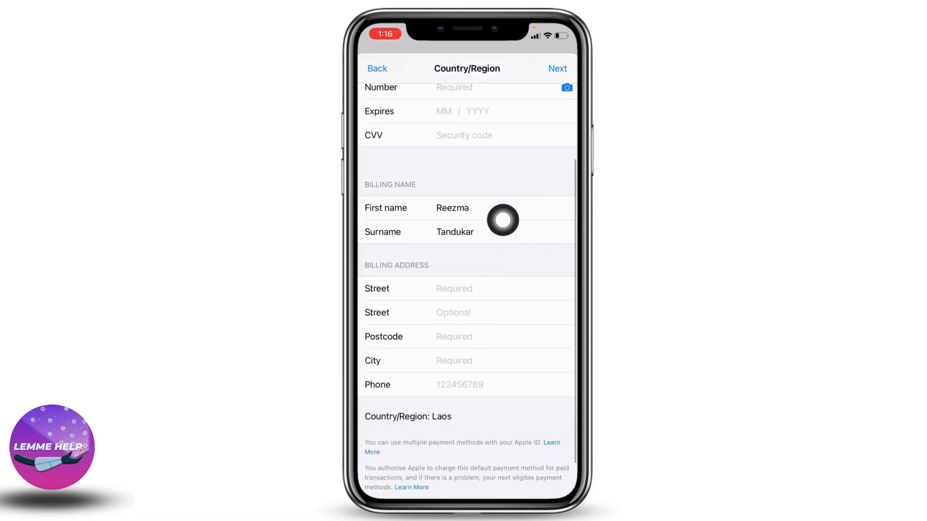
pyautogui.scroll(-3)
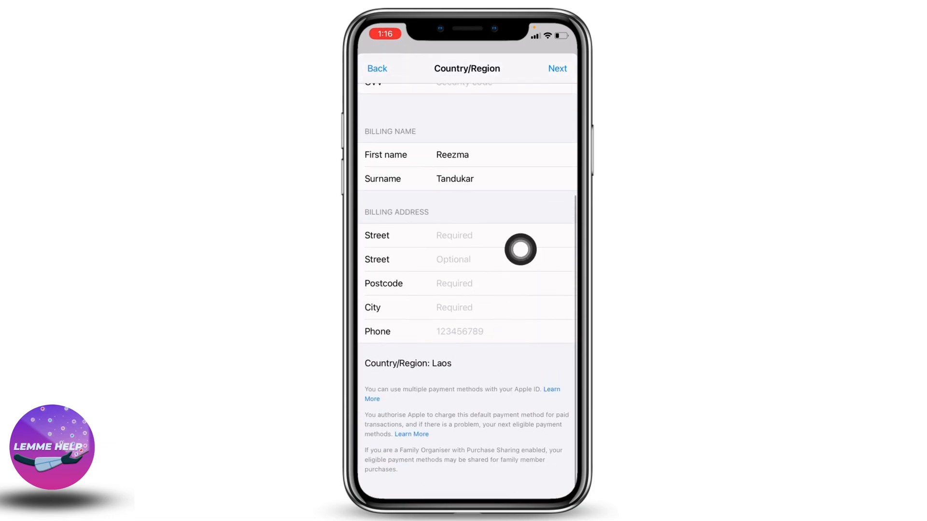
pyautogui.moveTo(494, 326)
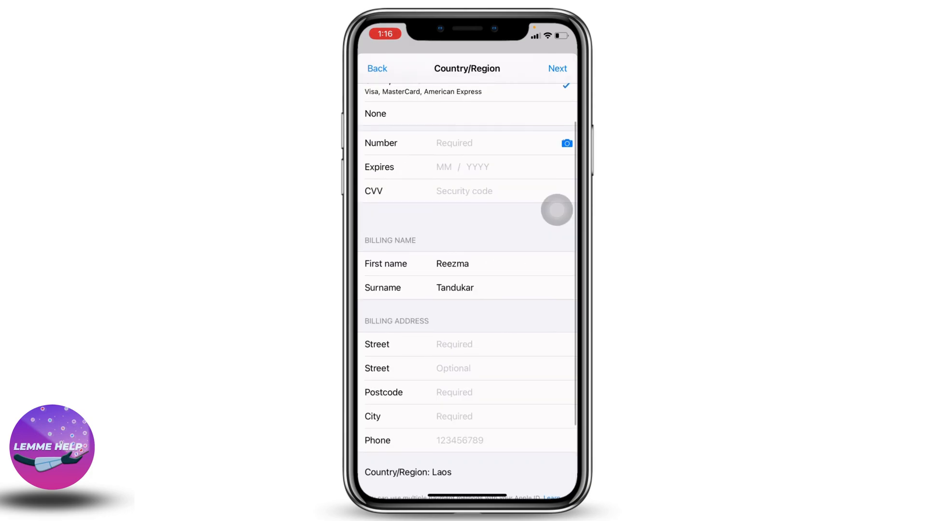
pyautogui.scroll(-3)
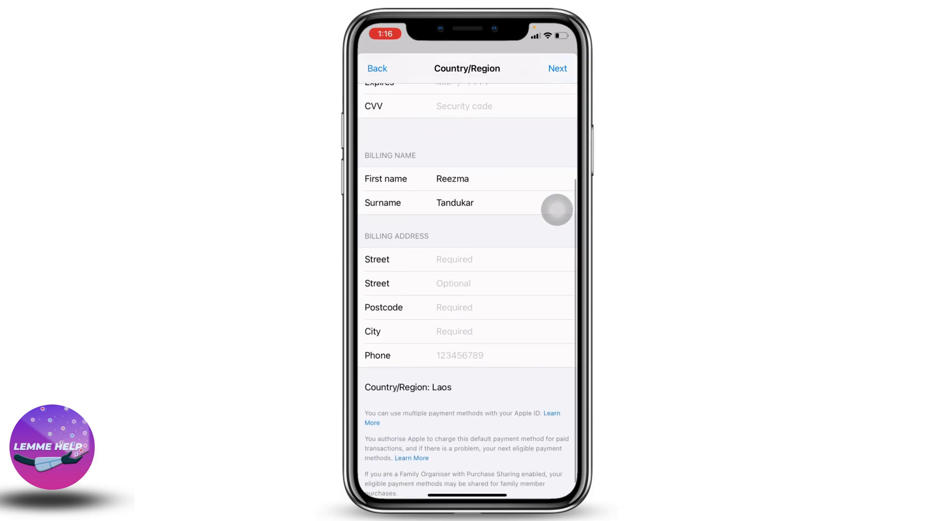
pyautogui.scroll(-3)
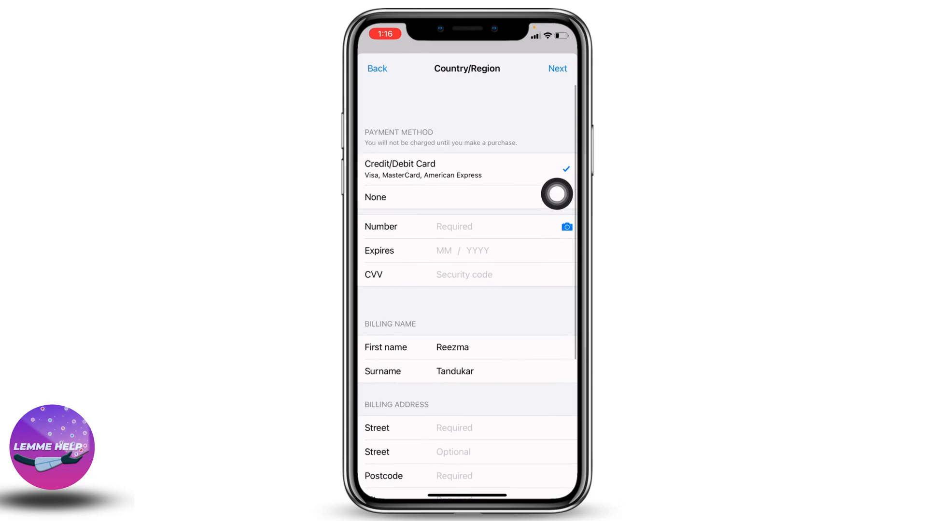
pyautogui.scroll(-3)
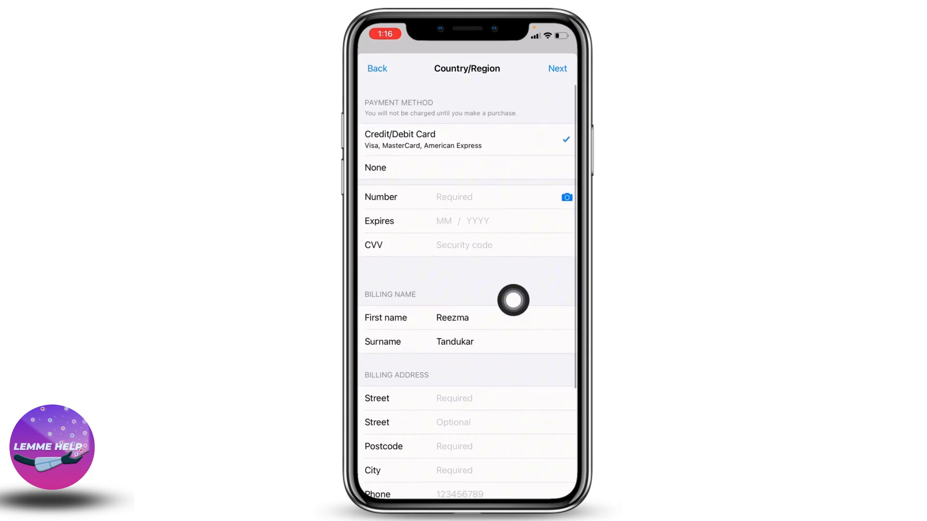